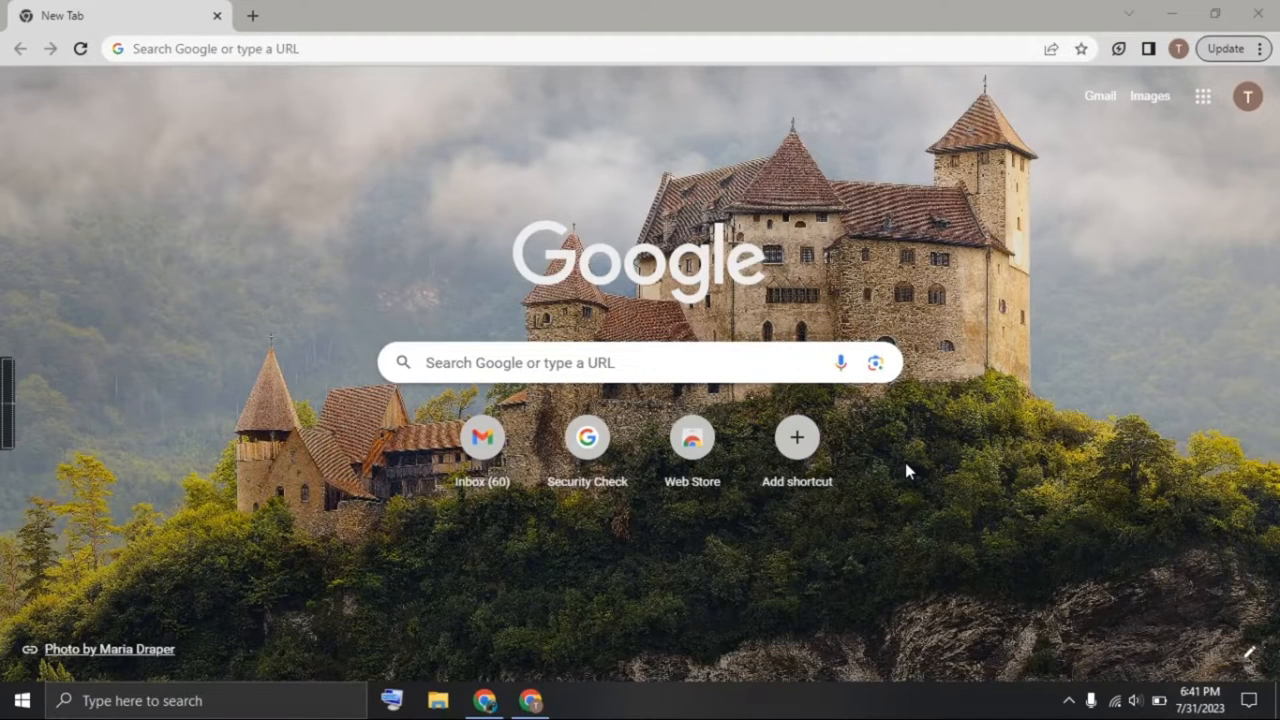
Step: Search Google for 'canva' and open the Canva website
text(canva)
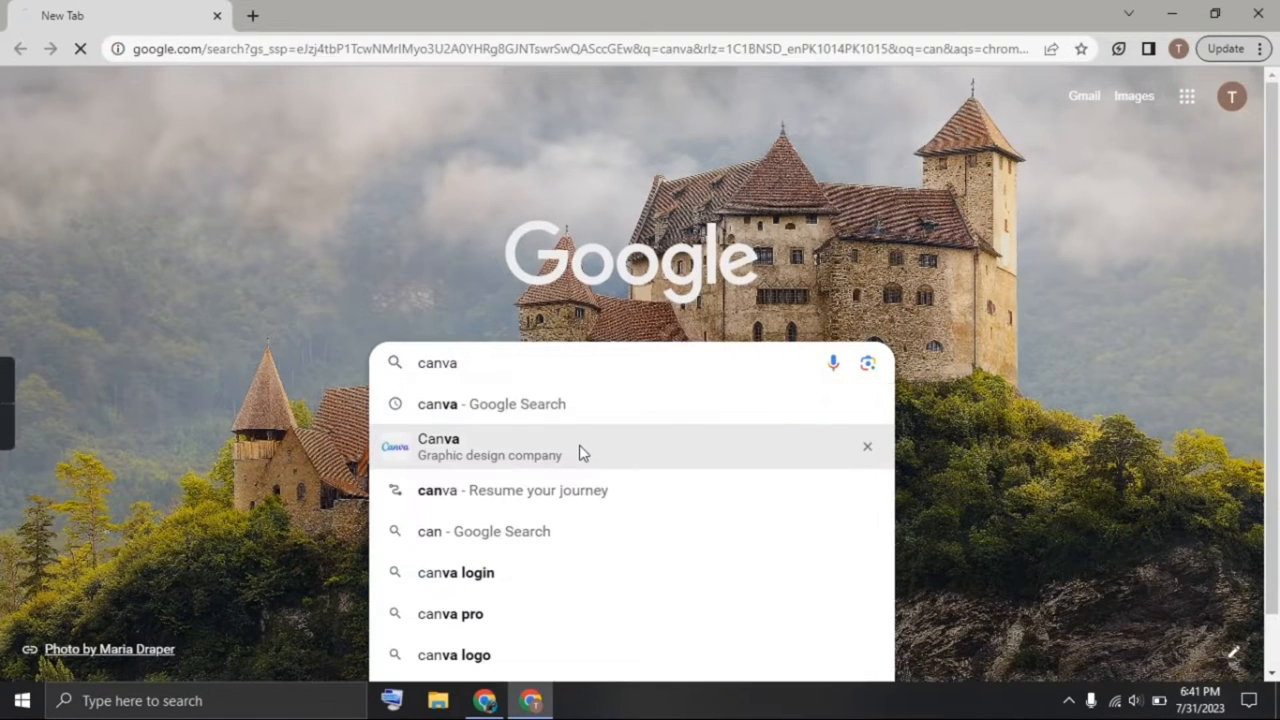
click(437, 446)
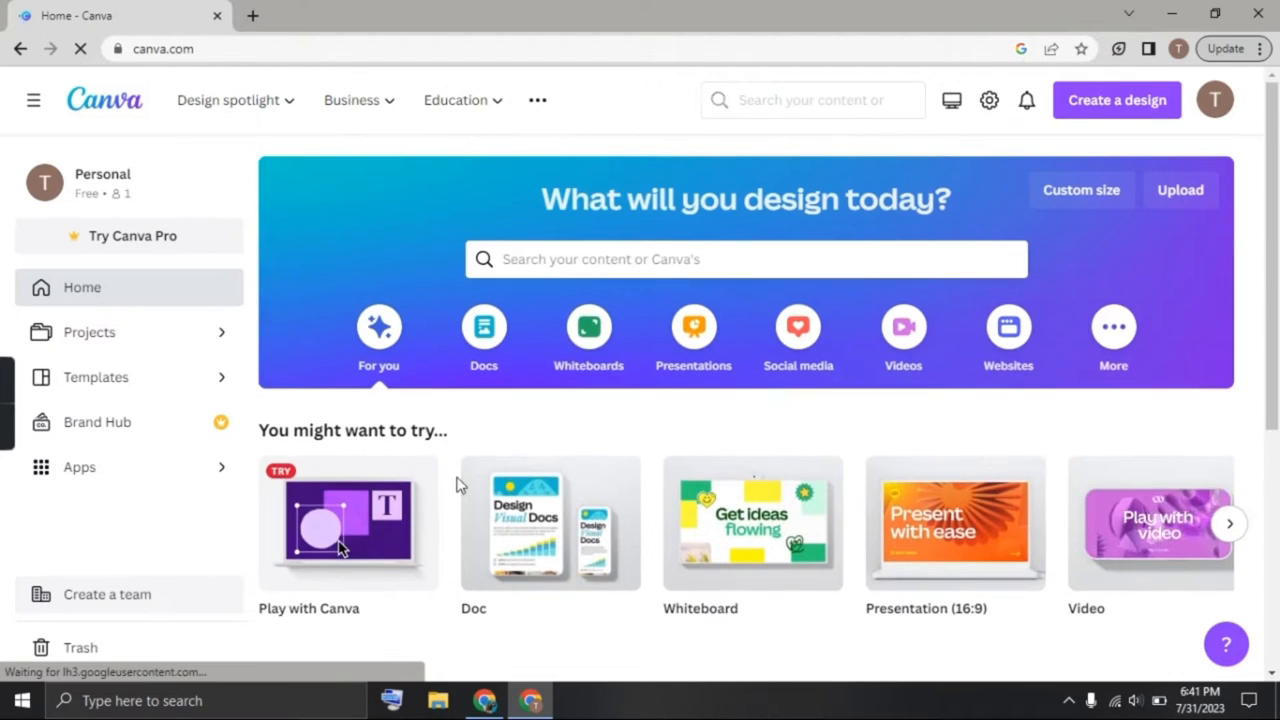
Step: Create a blank T-shirt design and set its background colour to black
click(745, 259)
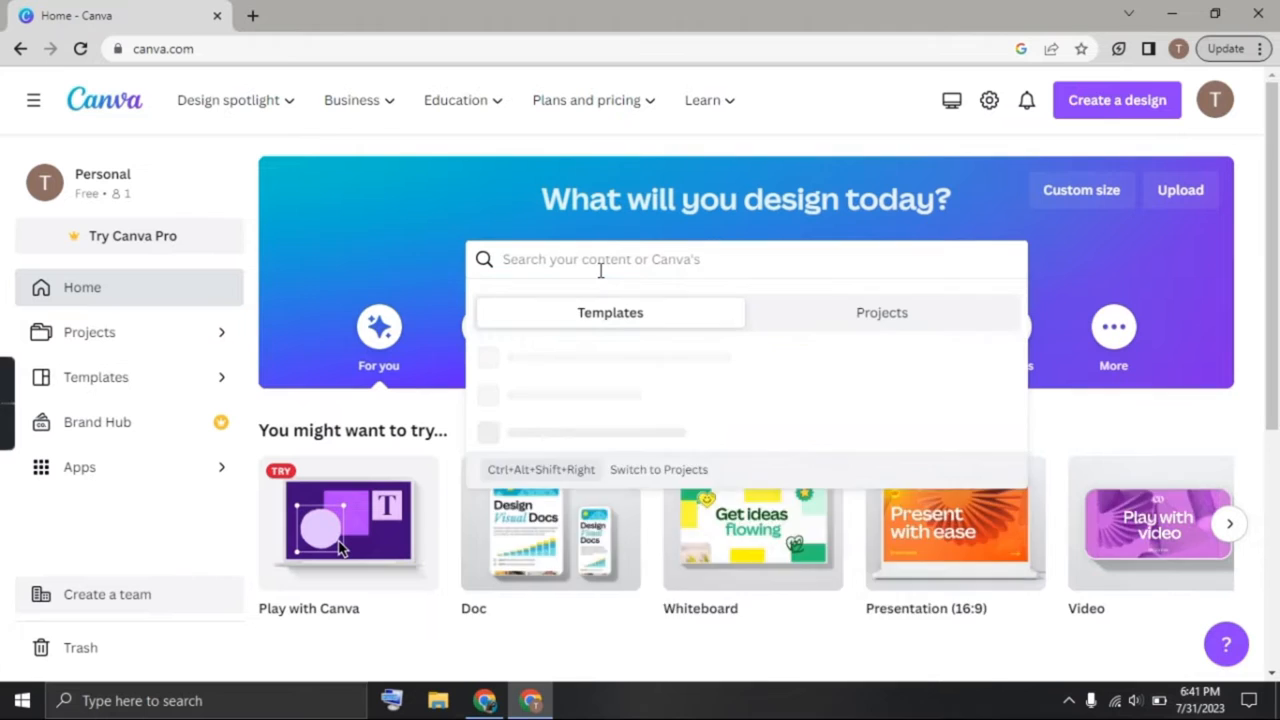
text(t)
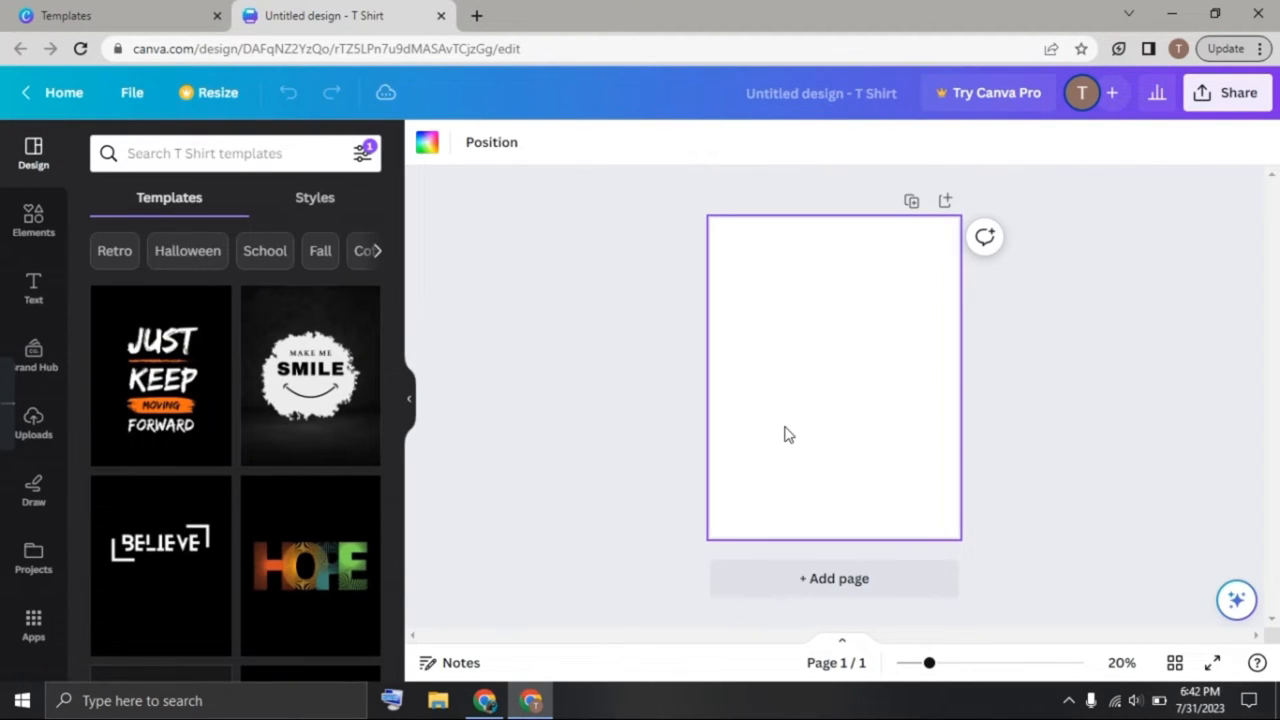
mouse_move(520, 207)
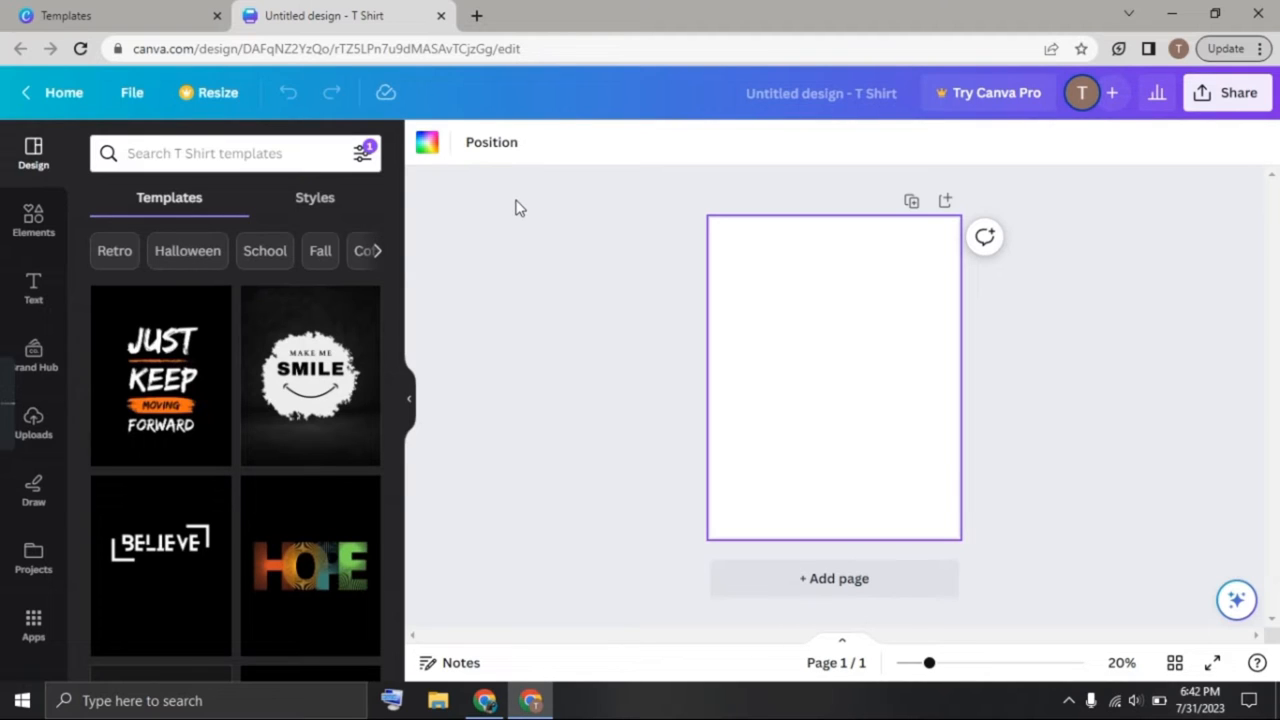
click(427, 141)
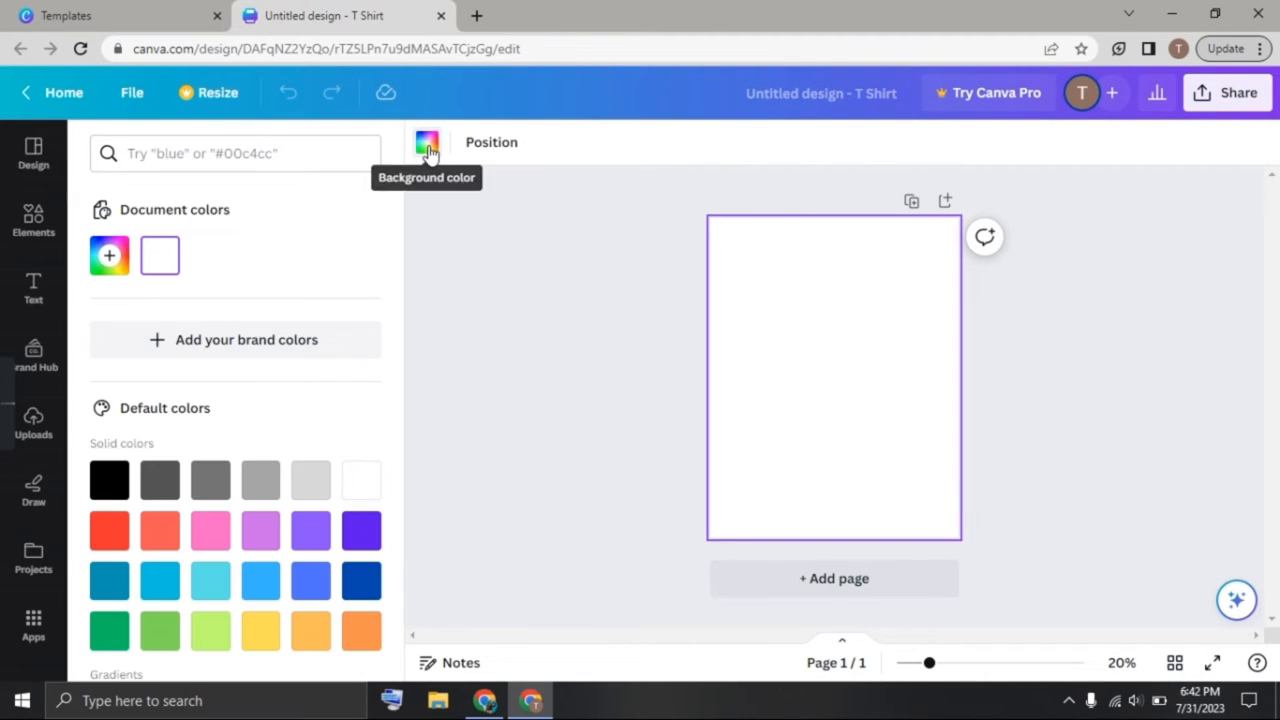
click(109, 479)
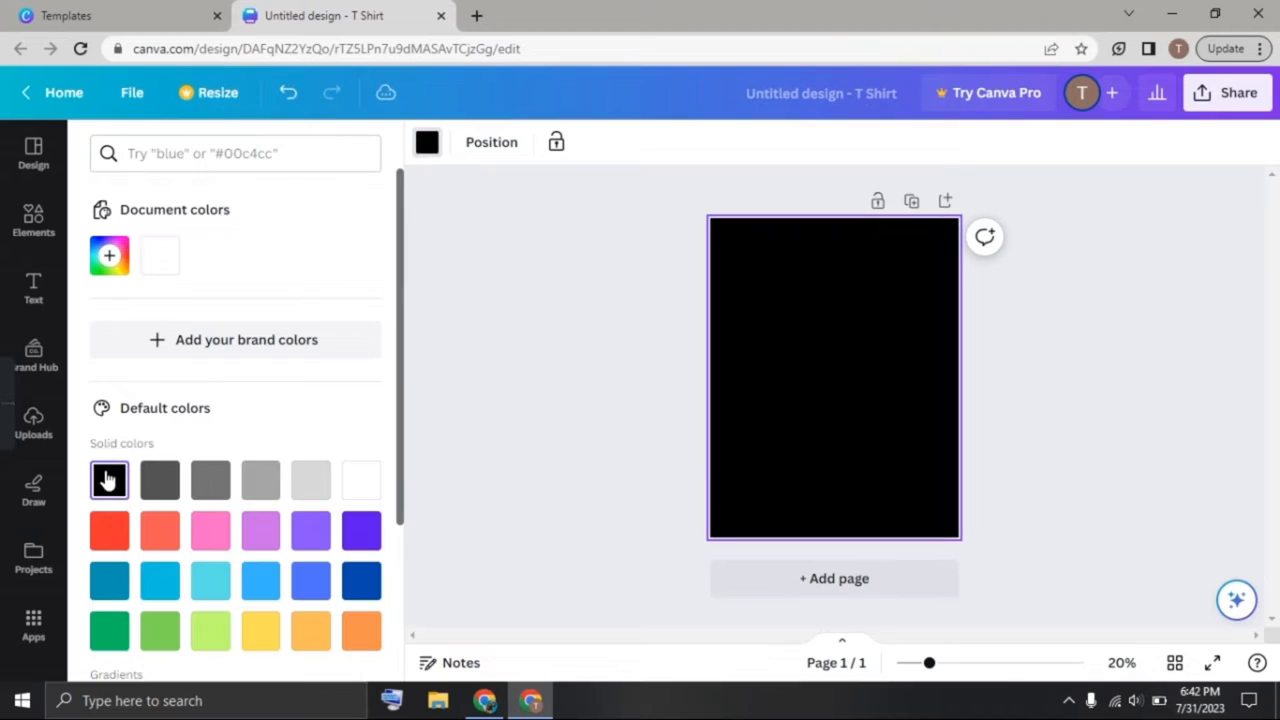
click(33, 152)
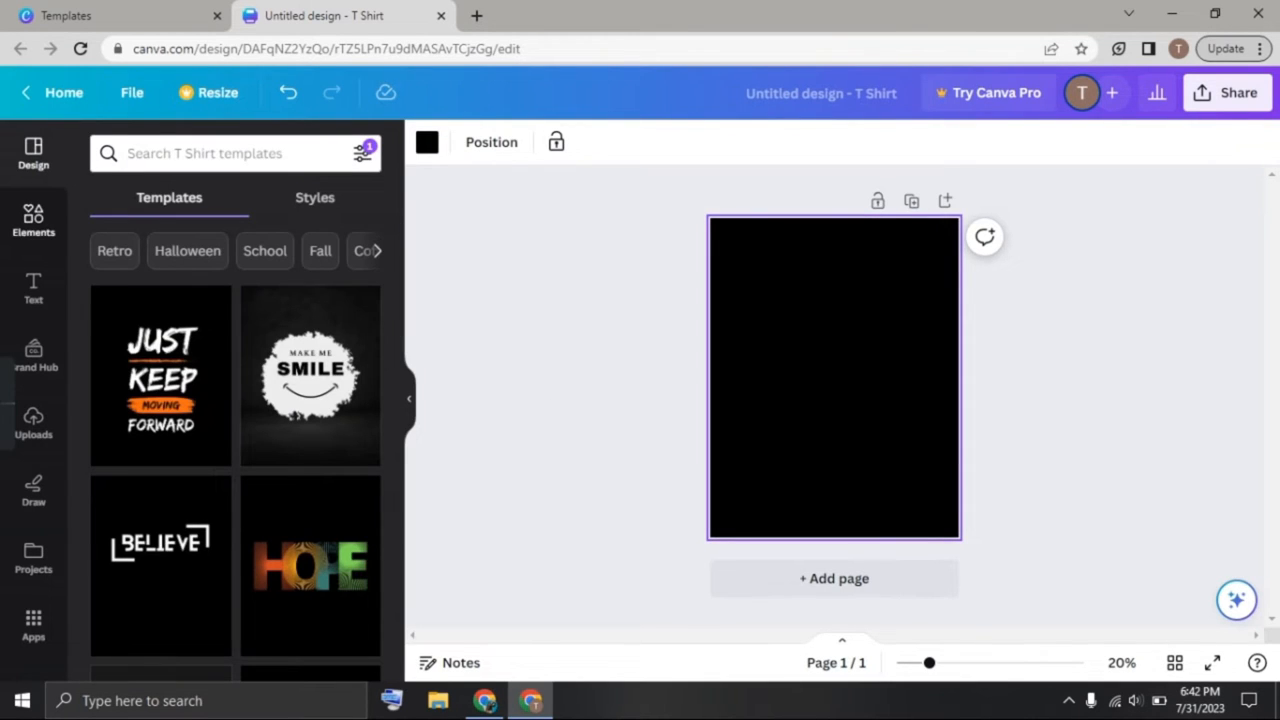
Step: Search Elements for 'butterflies' and add the moon-with-flowers-and-butterfly graphic
click(33, 220)
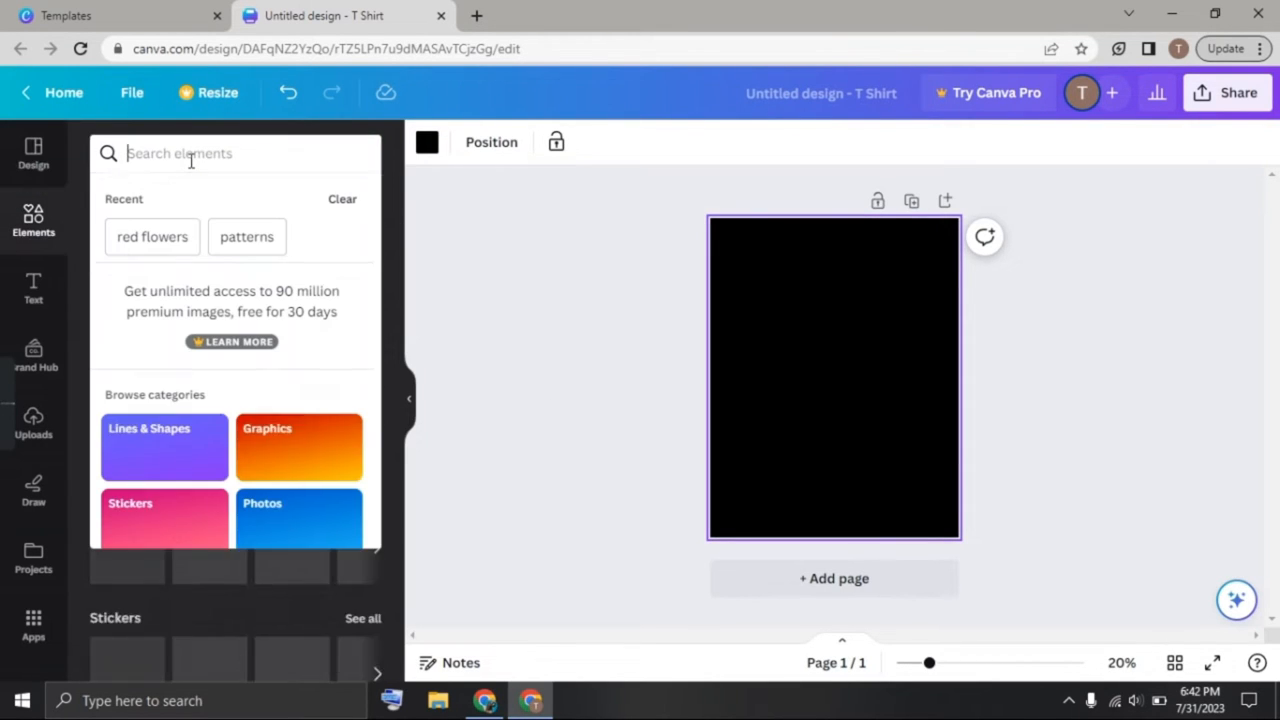
text(butterflies)
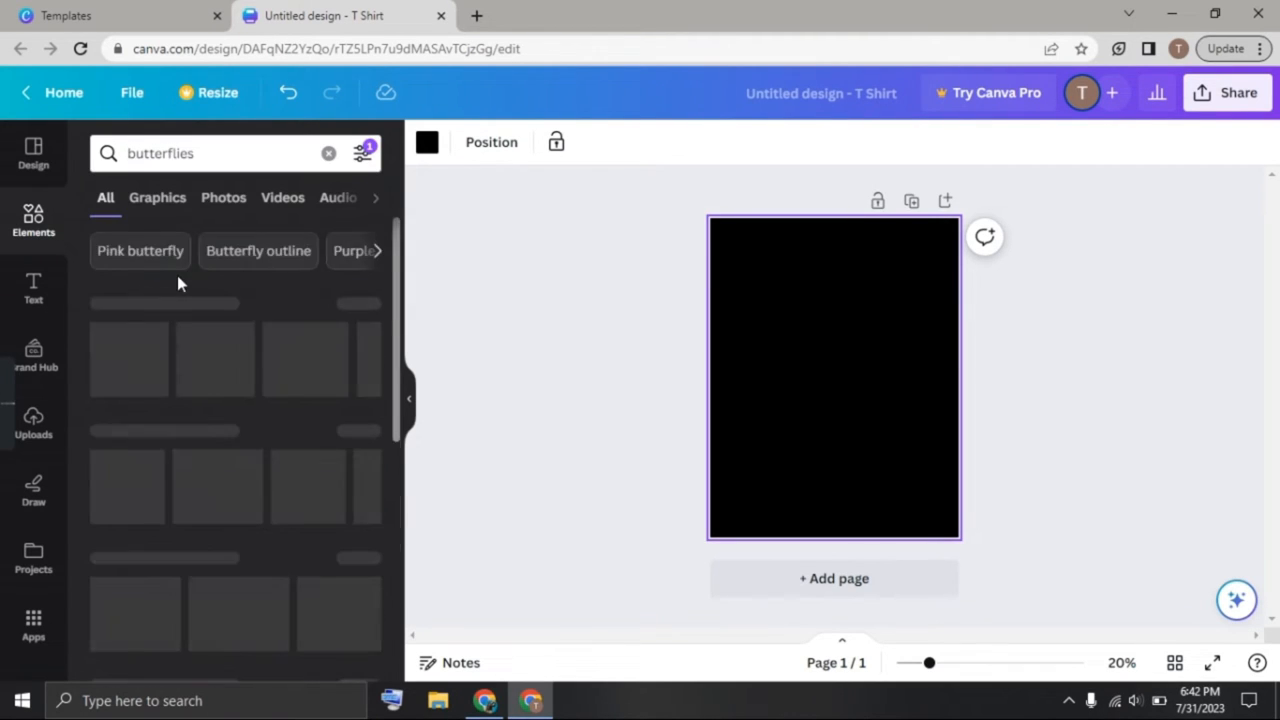
click(157, 197)
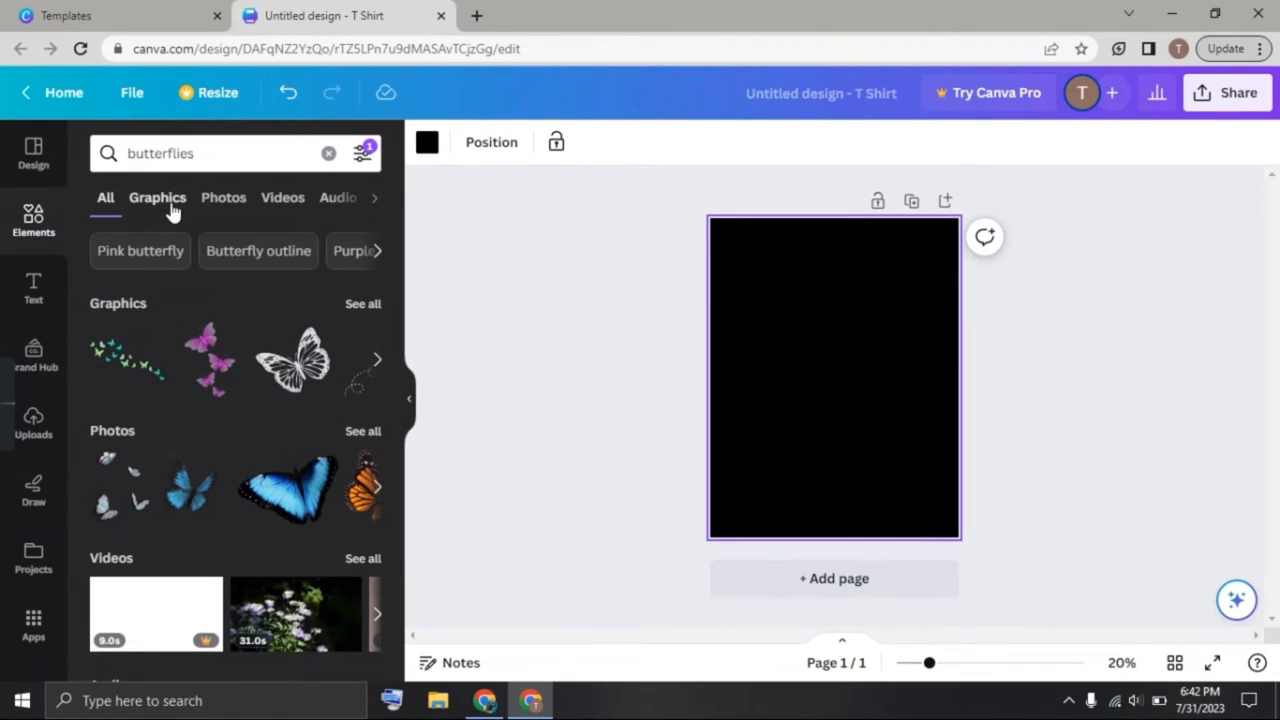
click(157, 197)
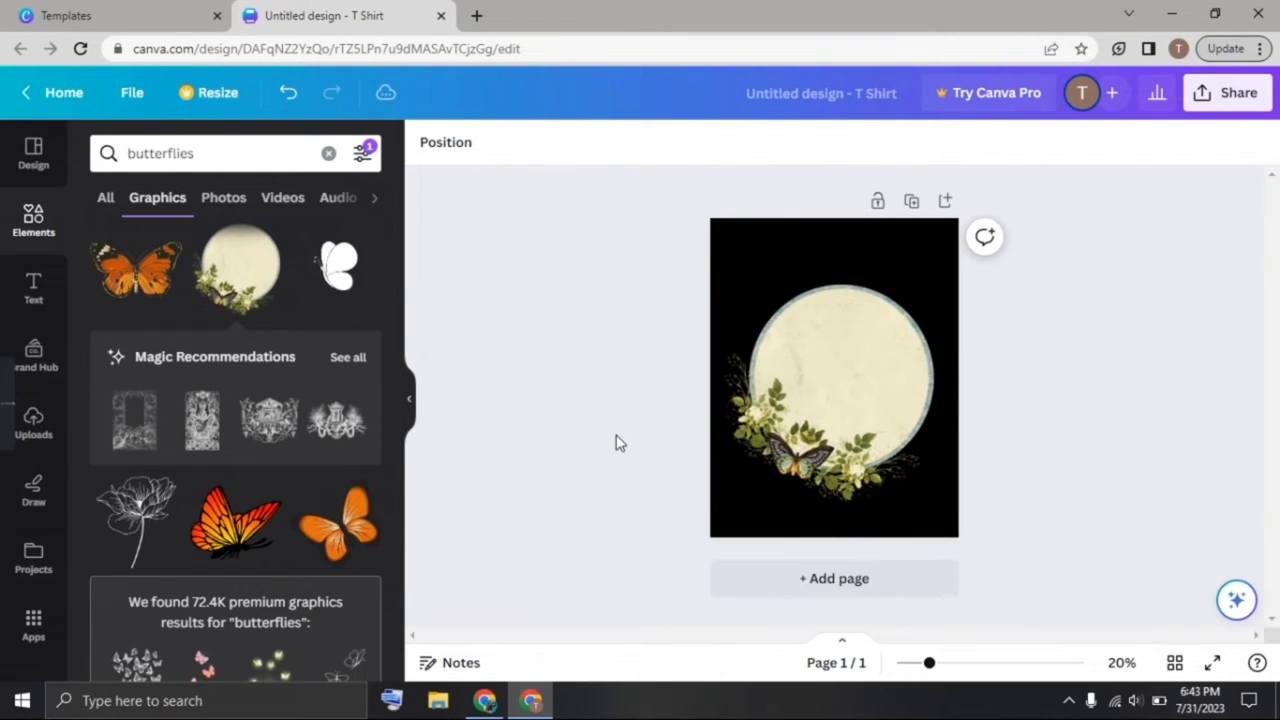
click(33, 290)
text(love yourself)
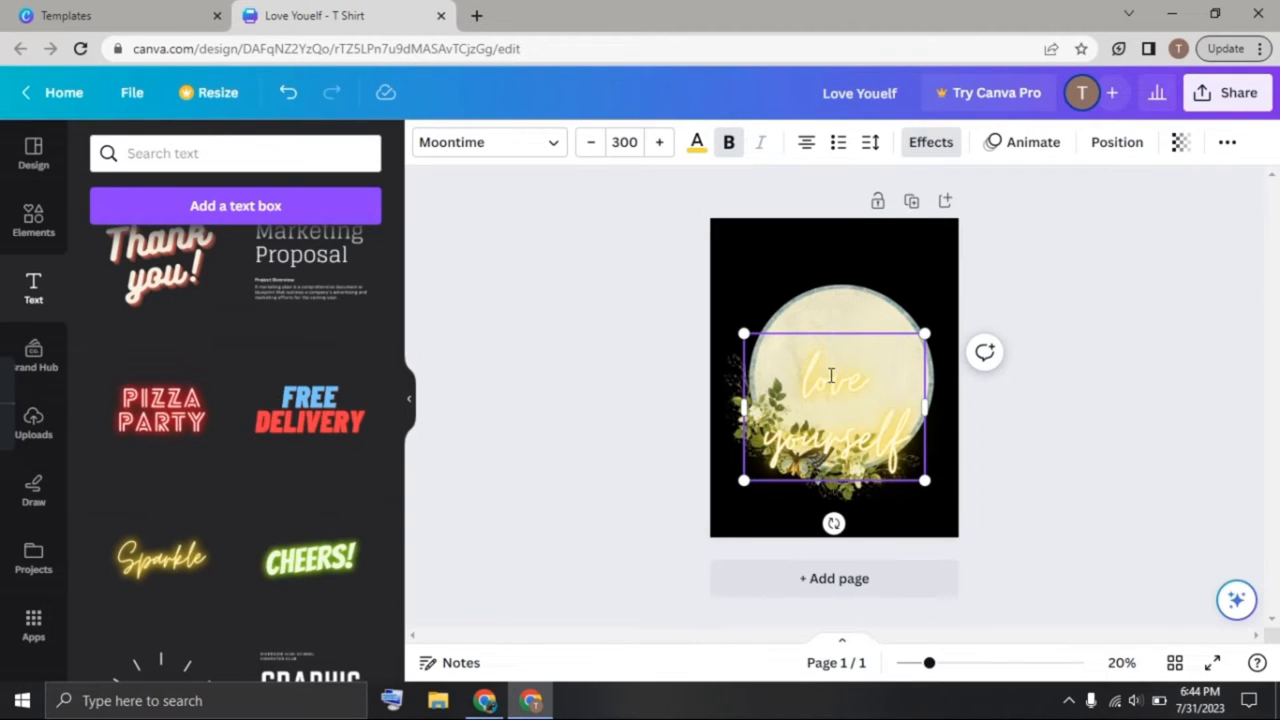
Step: Select the 'love yourself' text and change its colour to pink
click(696, 142)
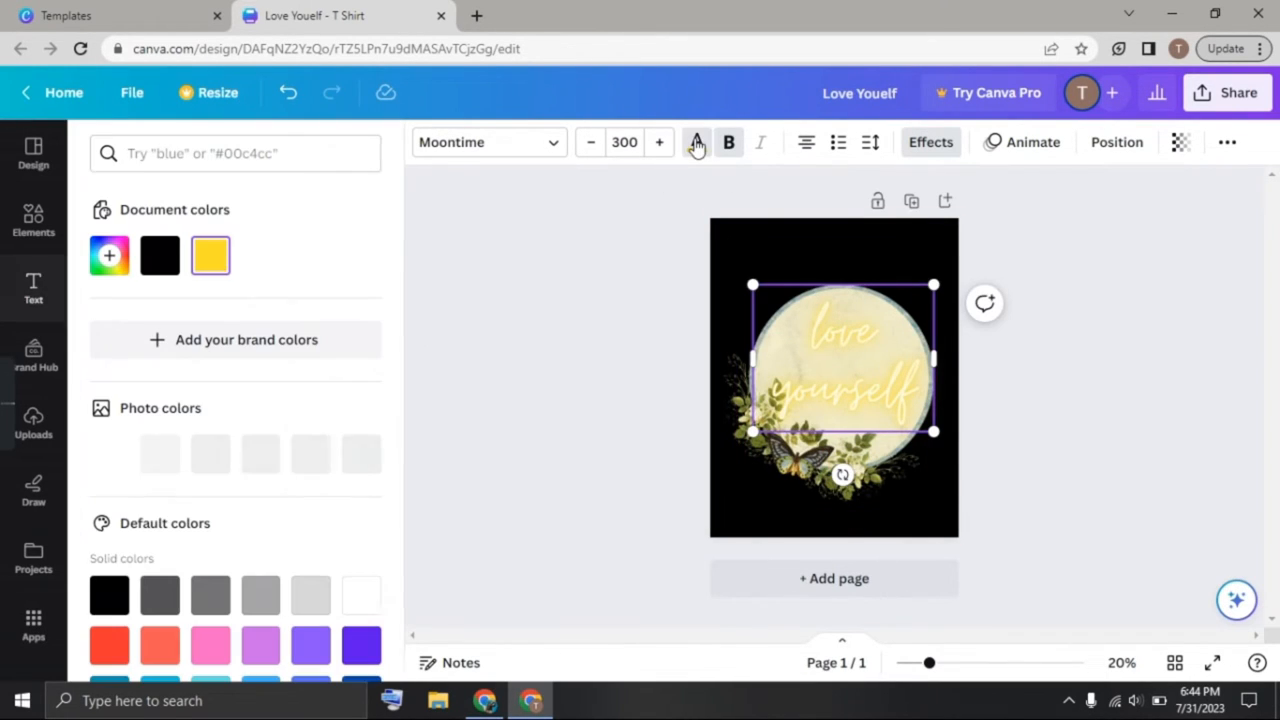
click(160, 255)
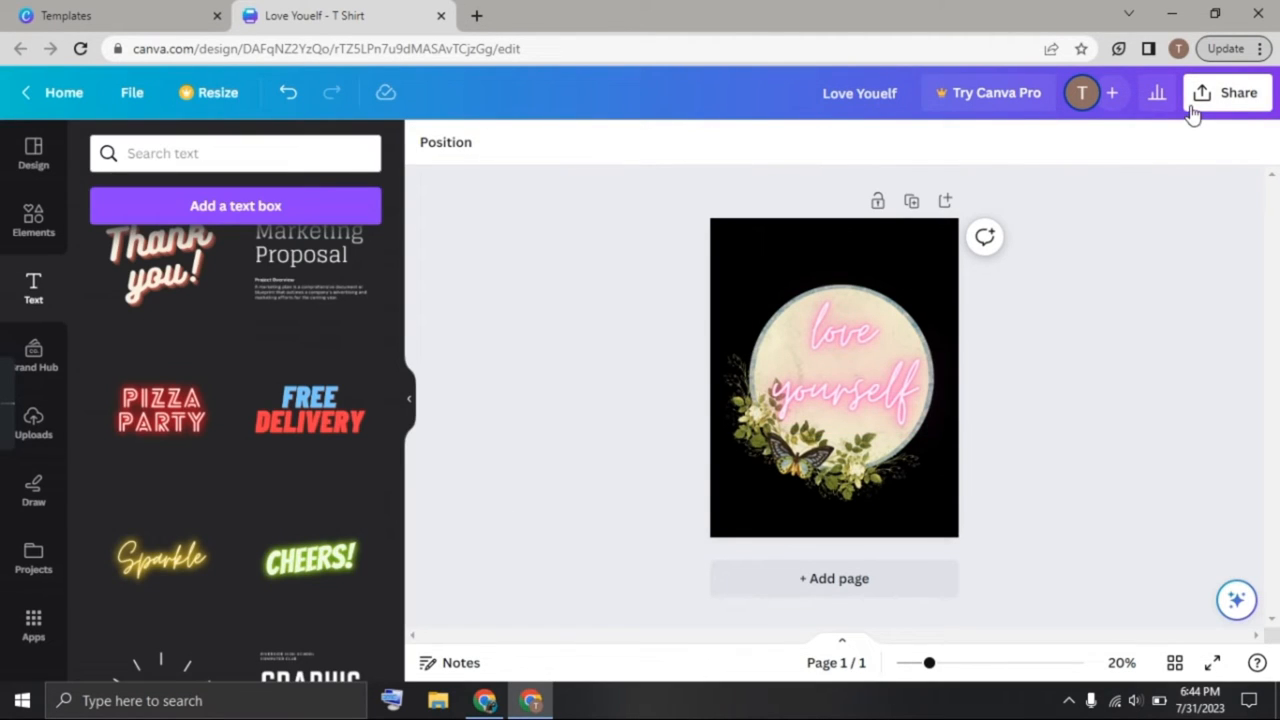
Step: Share the moon design to the Smartmockups app and save it as a live preview
click(1238, 92)
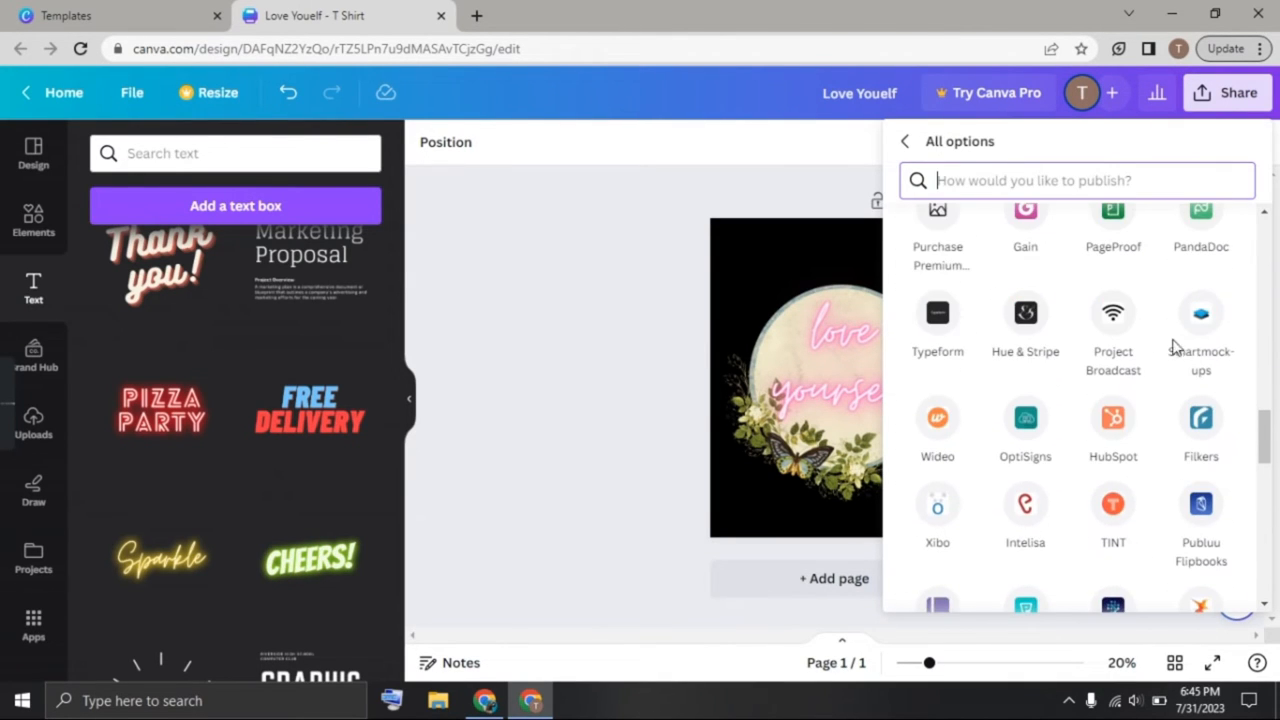
click(1200, 313)
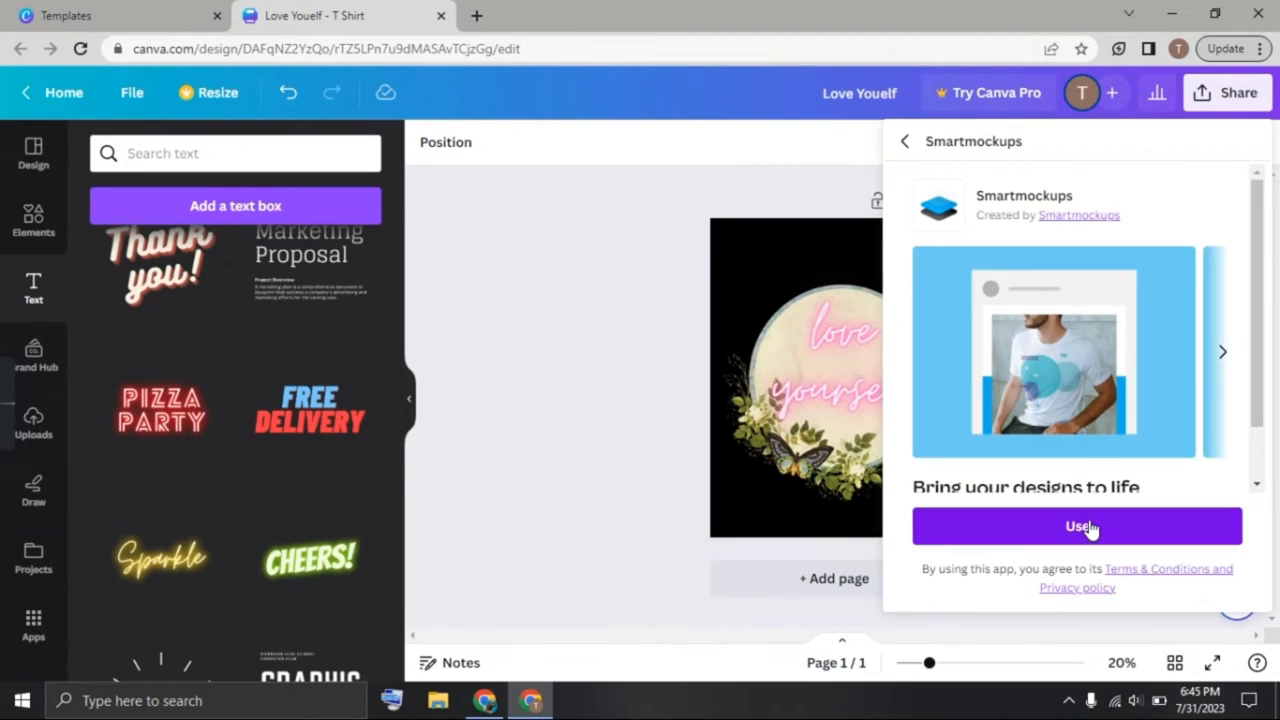
click(1077, 526)
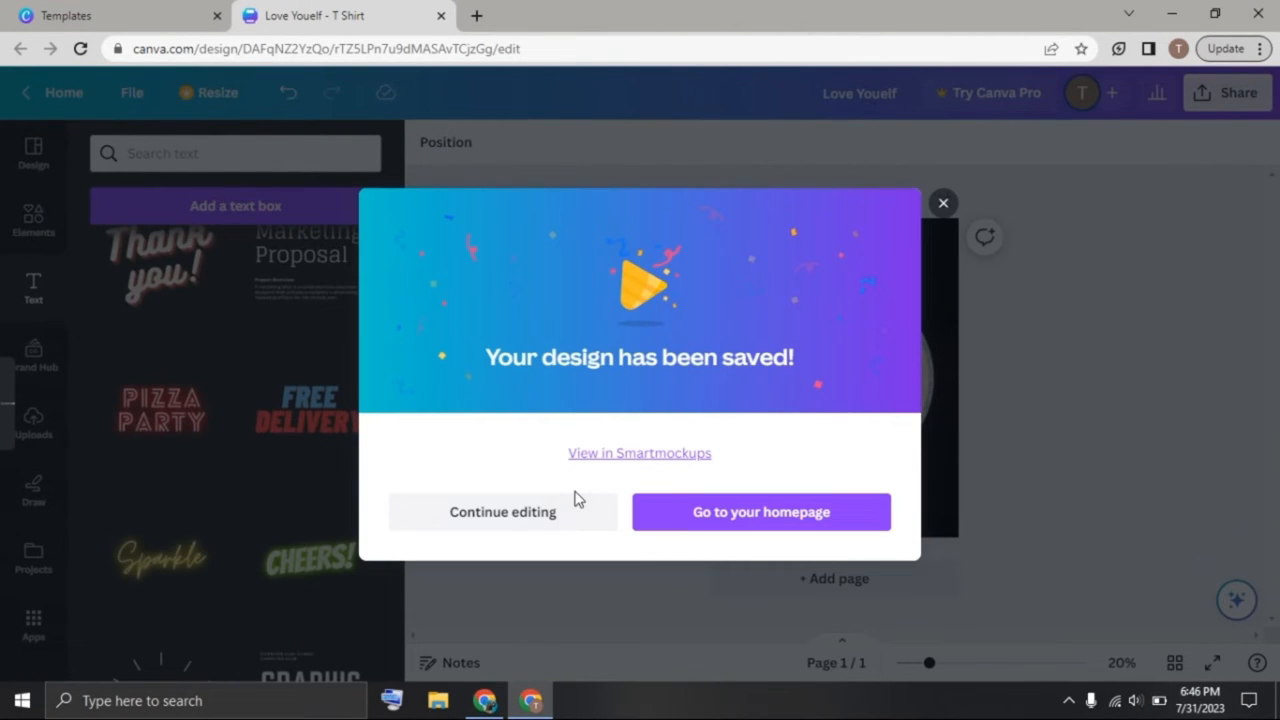
click(639, 452)
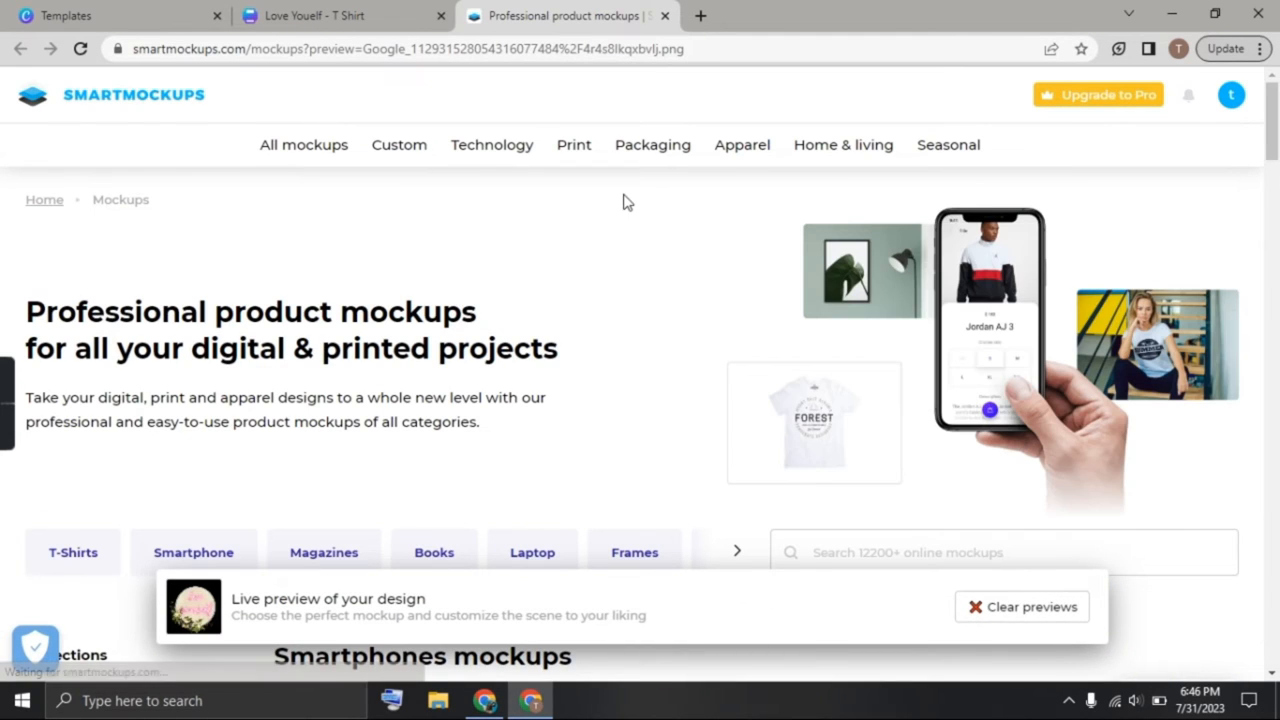
Step: Open Apparel > T-shirts mockups and scroll through the shirts showing the moon design
click(742, 144)
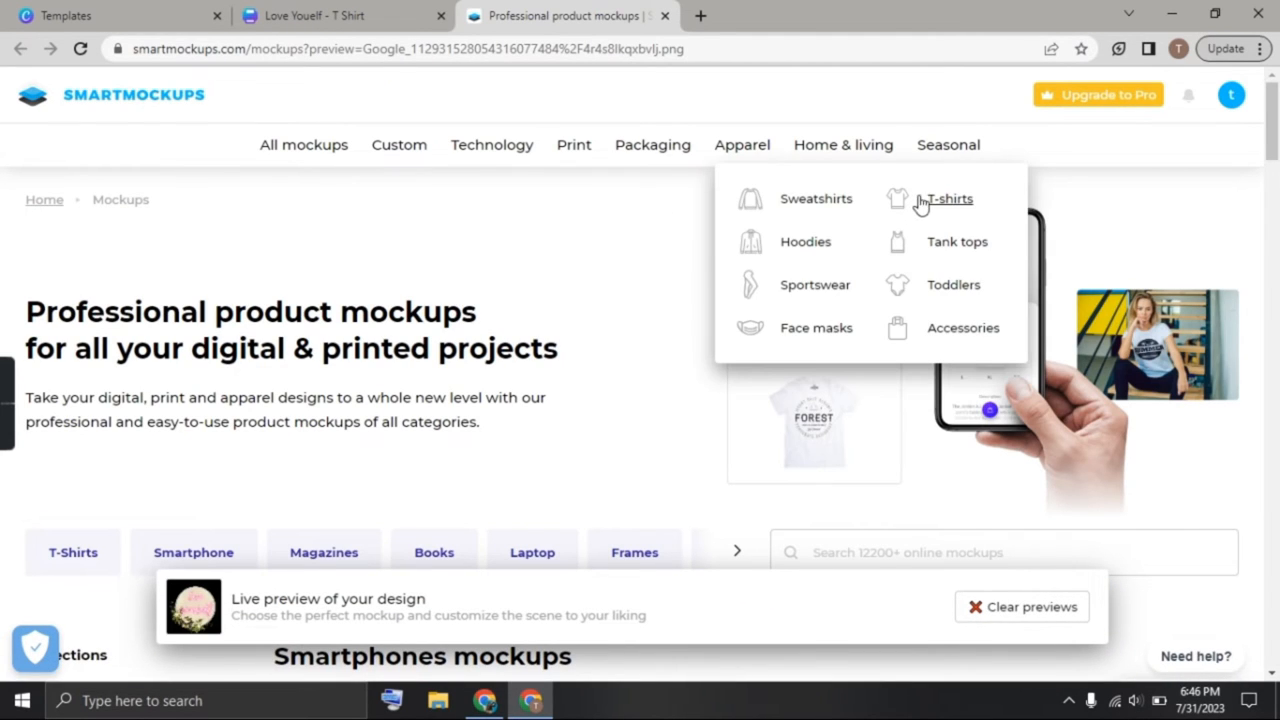
click(948, 198)
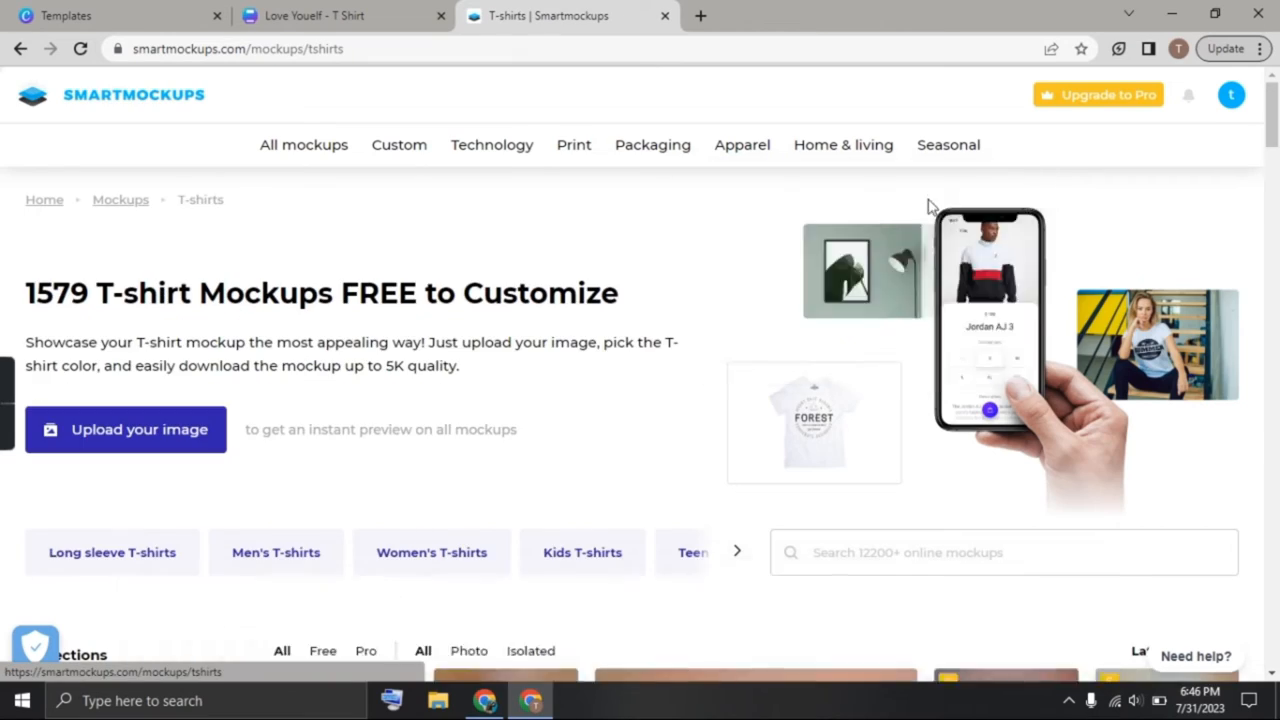
scroll(down, 3)
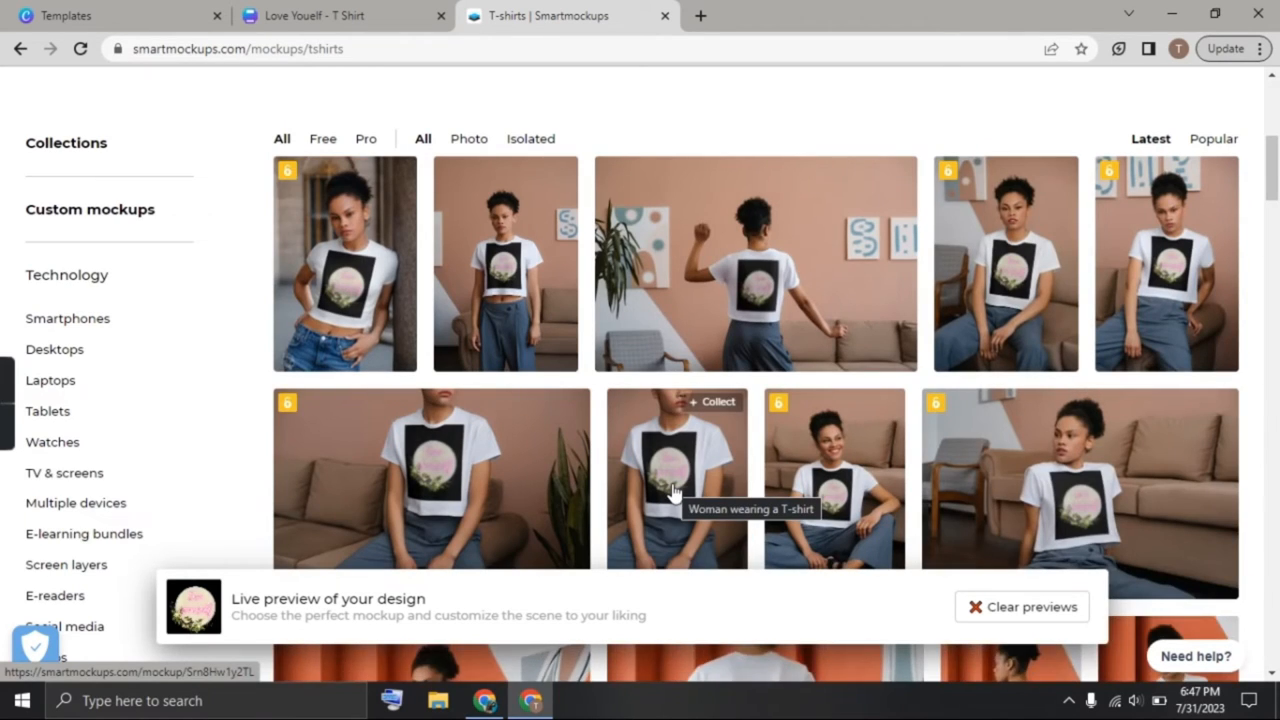
scroll(down, 3)
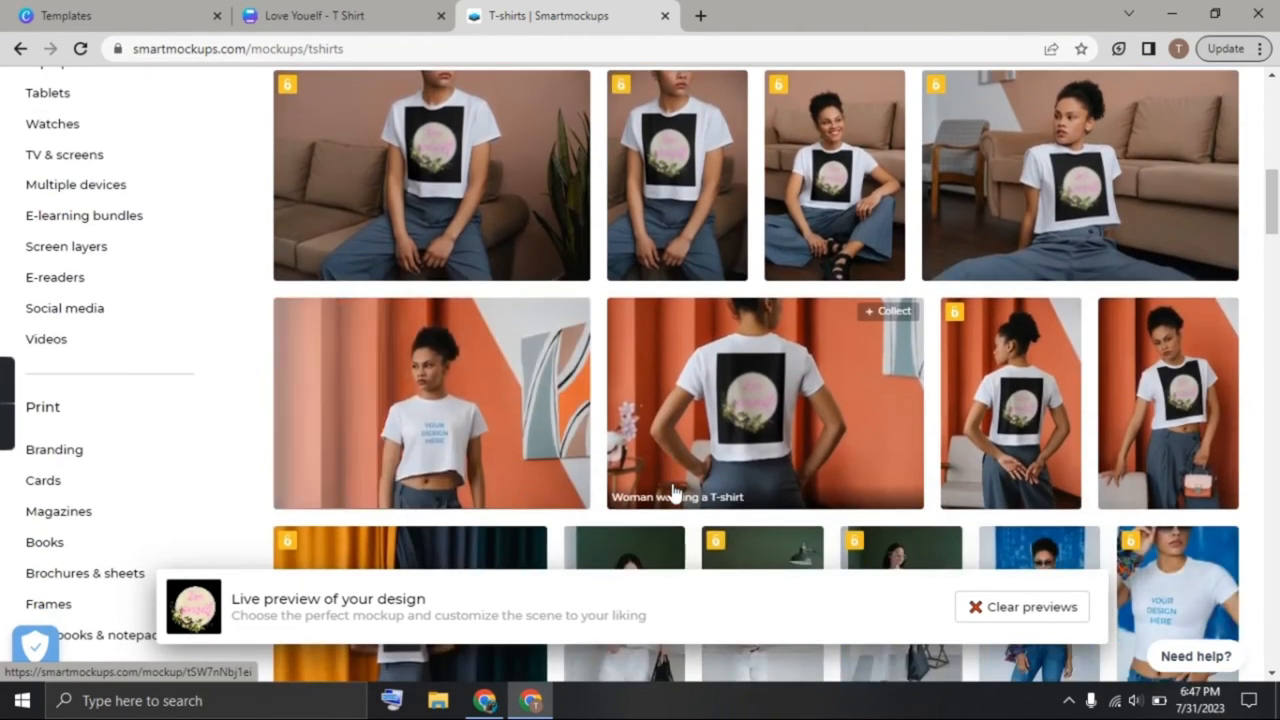
scroll(down, 3)
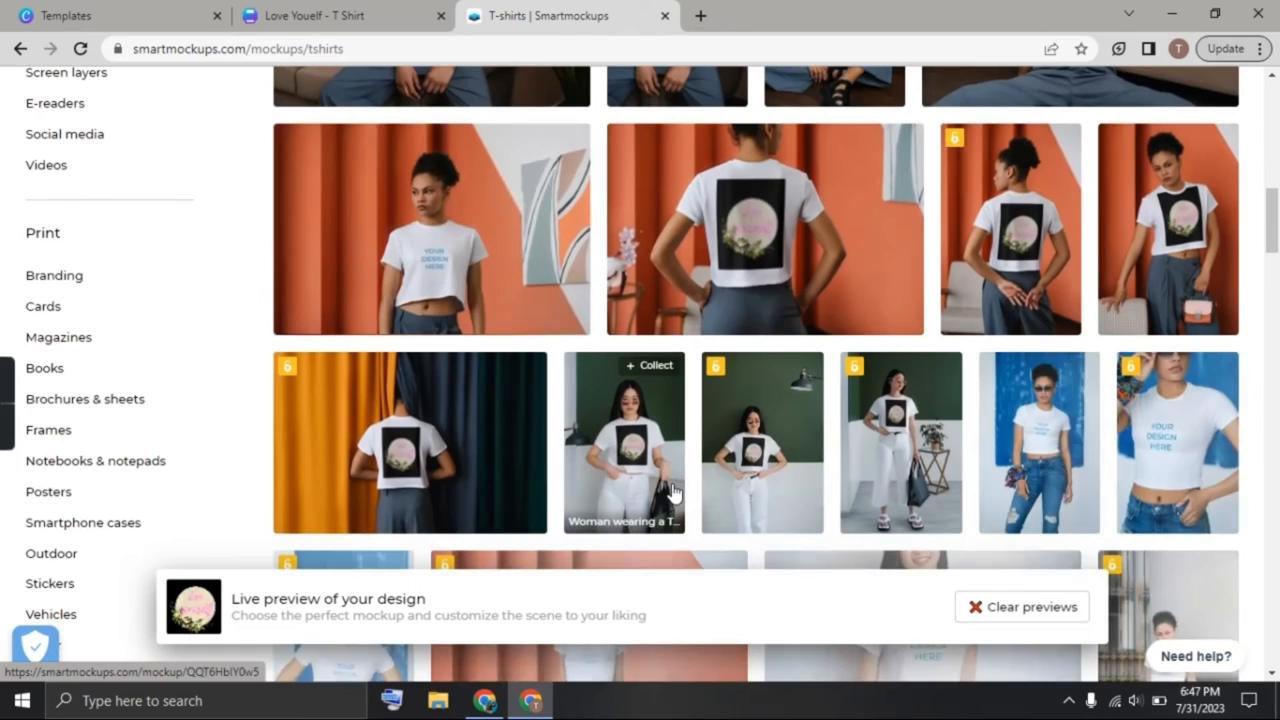
Step: Search graphics for 'cat', add the laughing striped cat, and enlarge it to fill the page
click(340, 15)
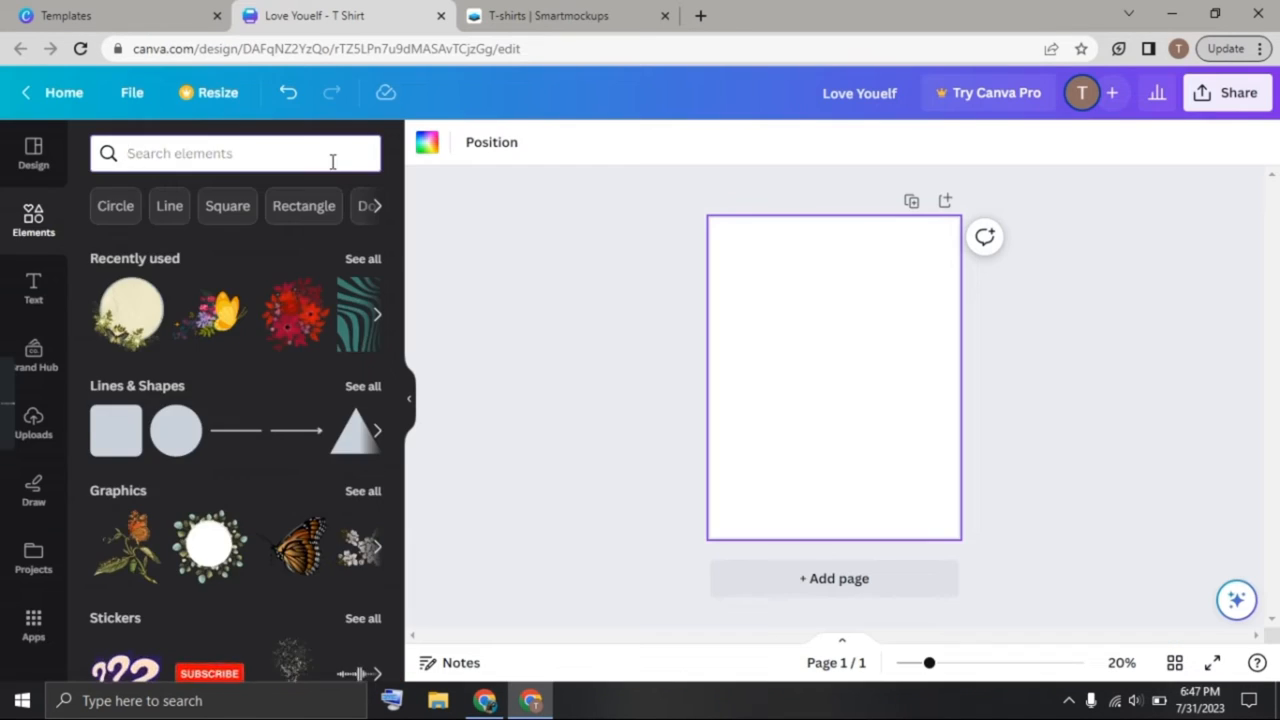
text(cat)
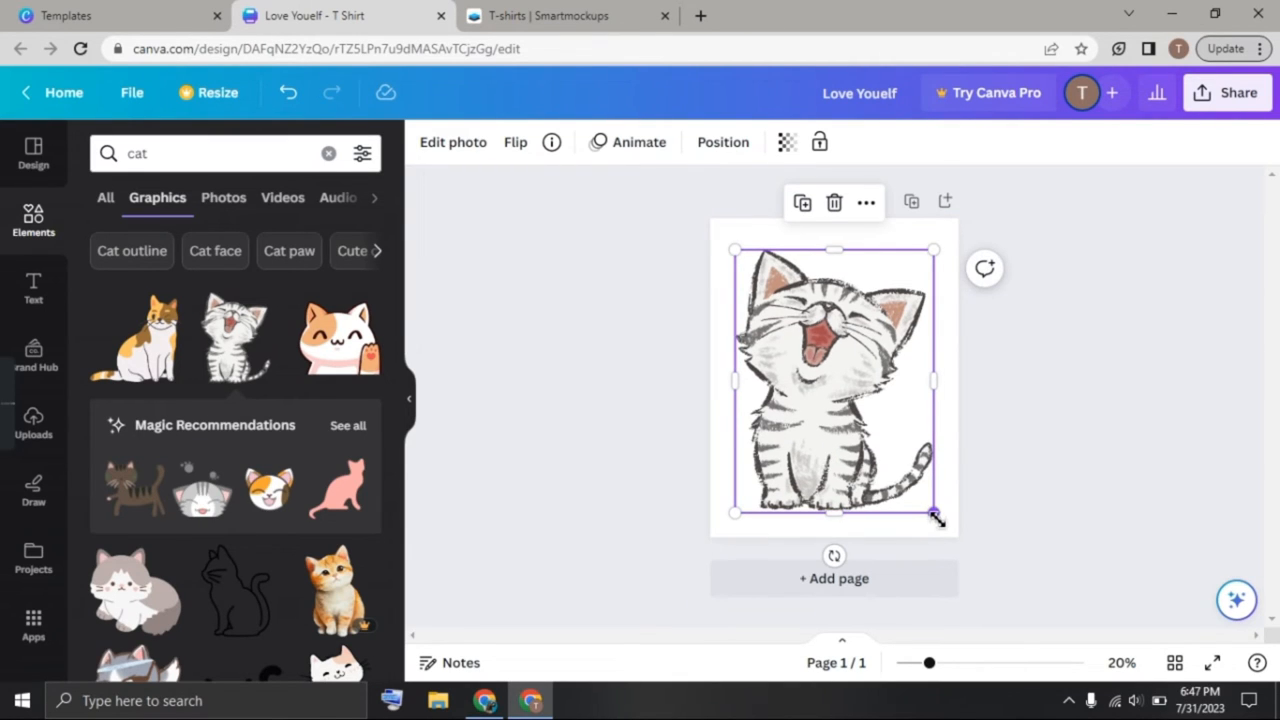
drag(935, 515, 950, 535)
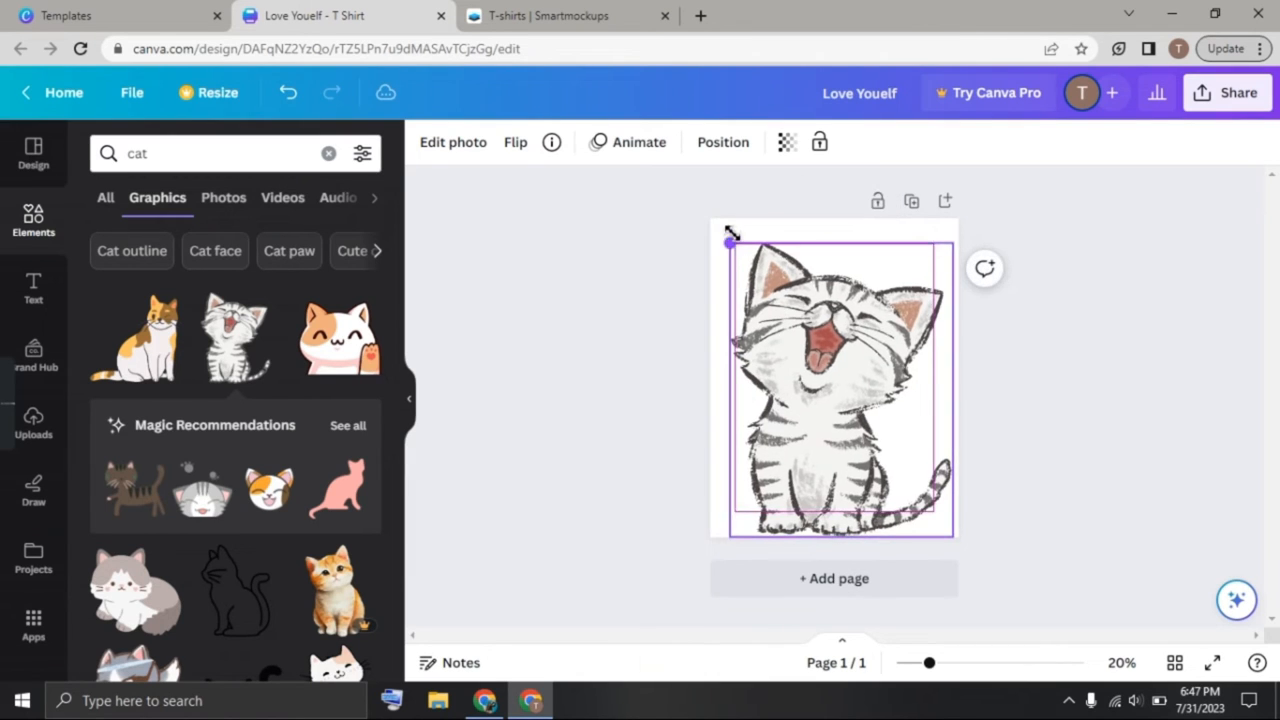
drag(732, 243, 714, 222)
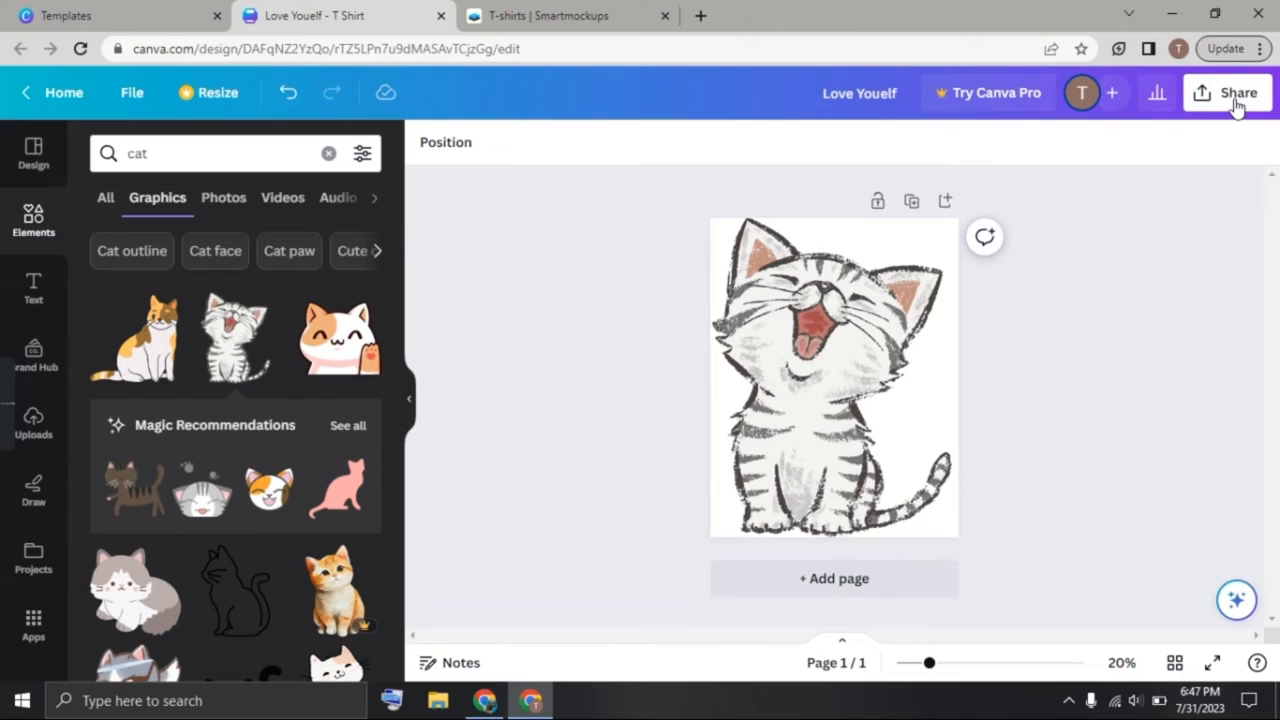
Step: Share the cat design to the Smartmockups app and save it as the live preview
click(1237, 92)
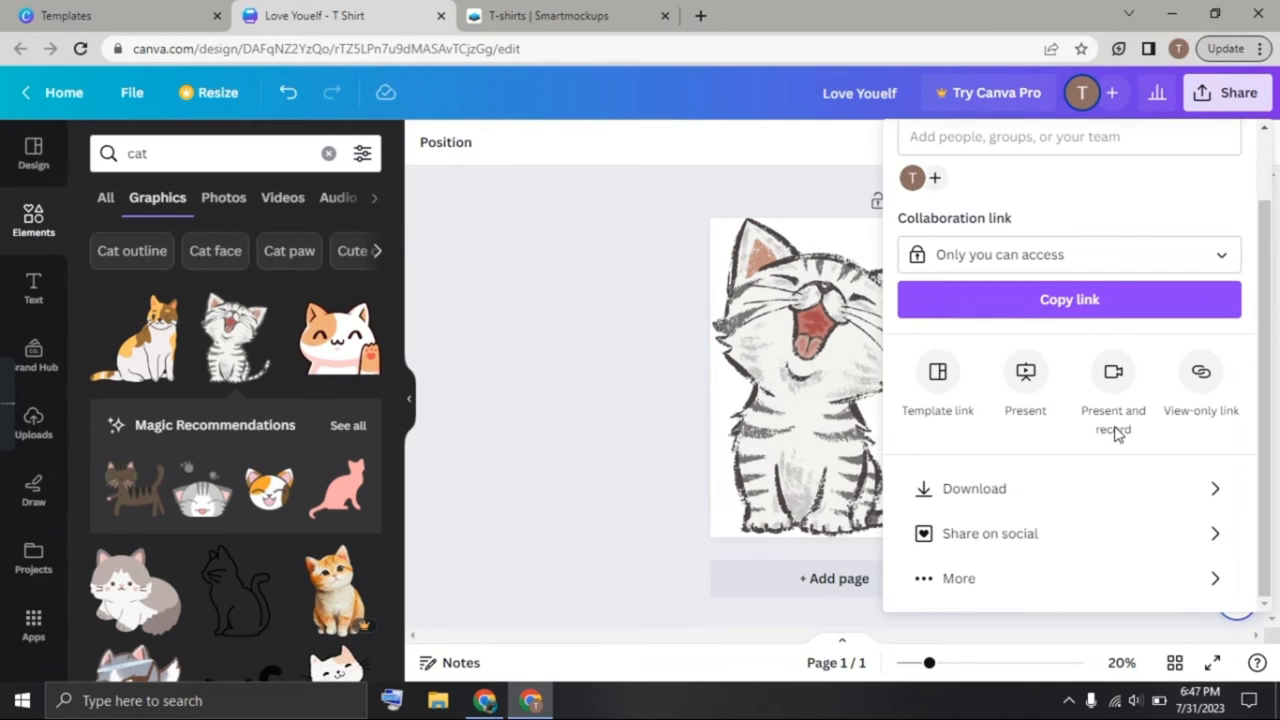
click(957, 578)
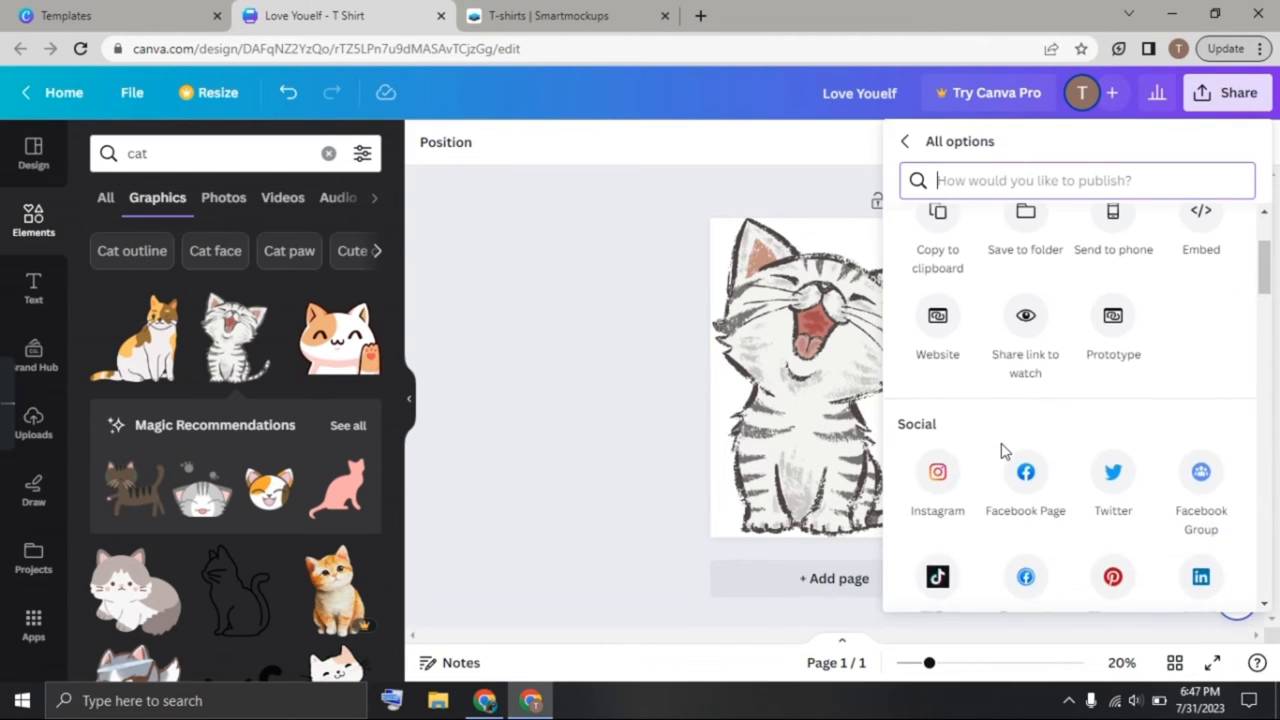
scroll(down, 3)
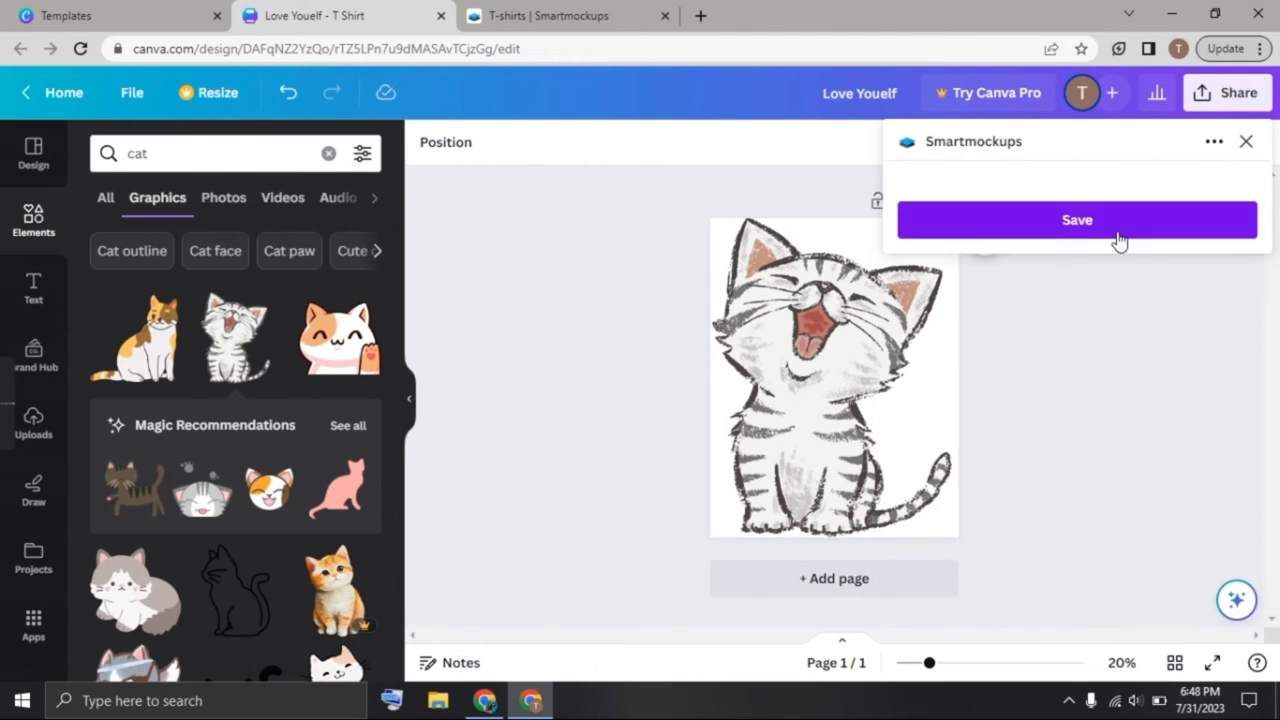
click(1077, 220)
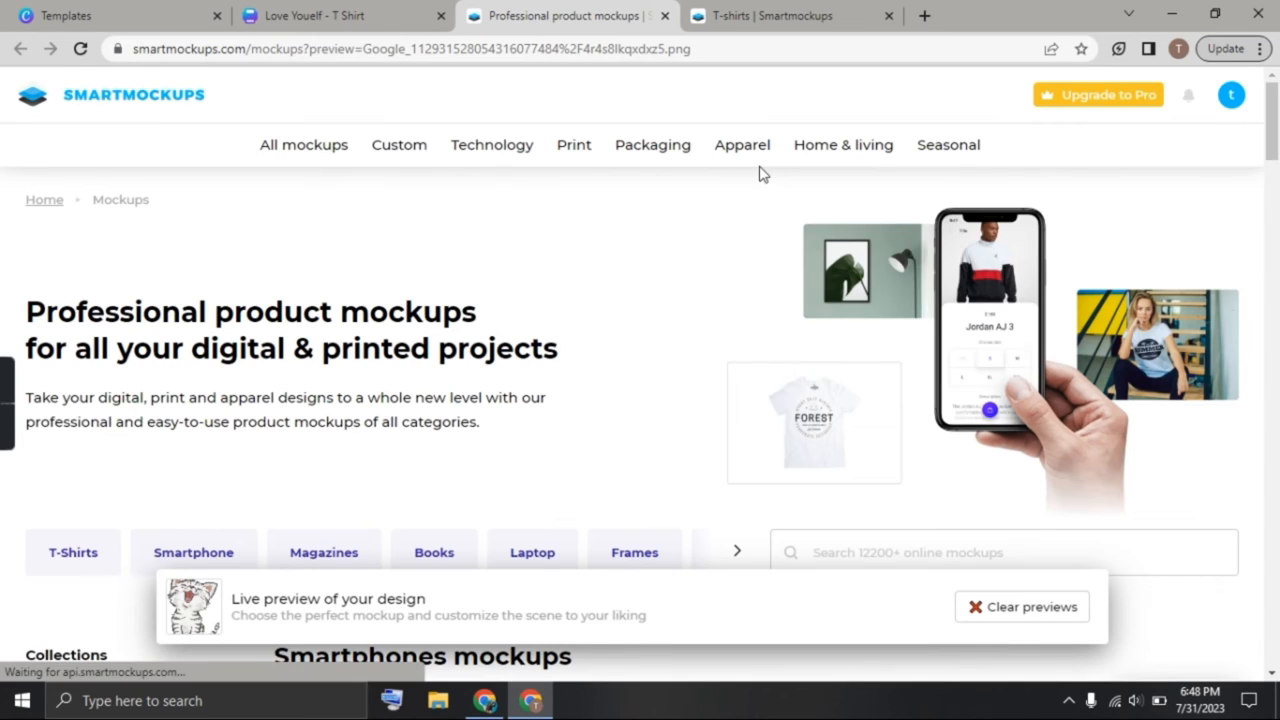
Step: Open Apparel > T-shirts mockups and scroll through the shirts showing the cat design
click(950, 198)
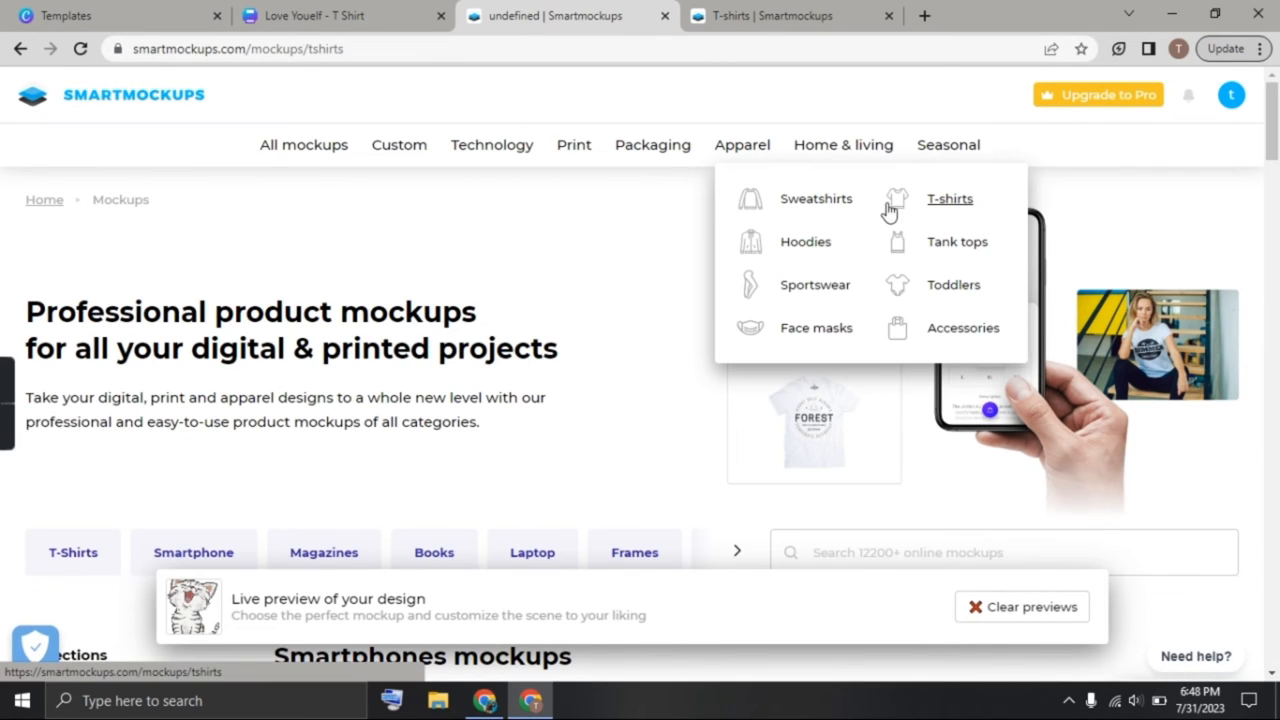
click(949, 198)
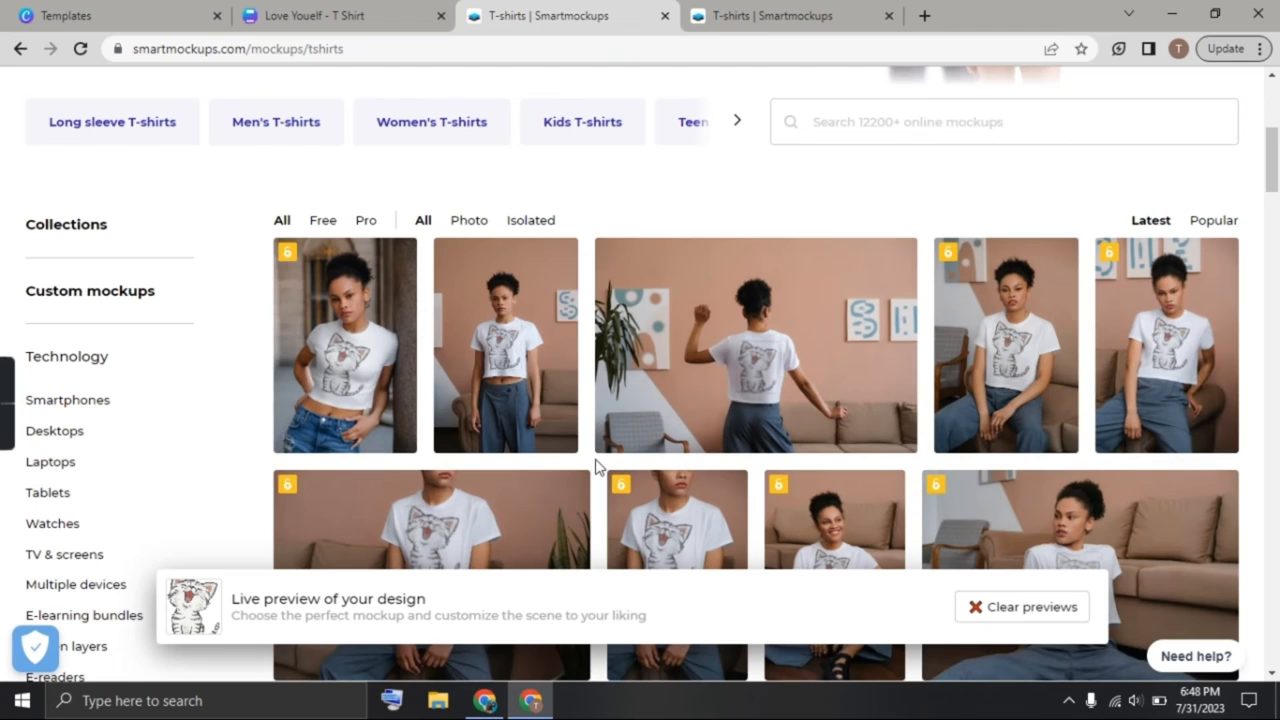
scroll(down, 3)
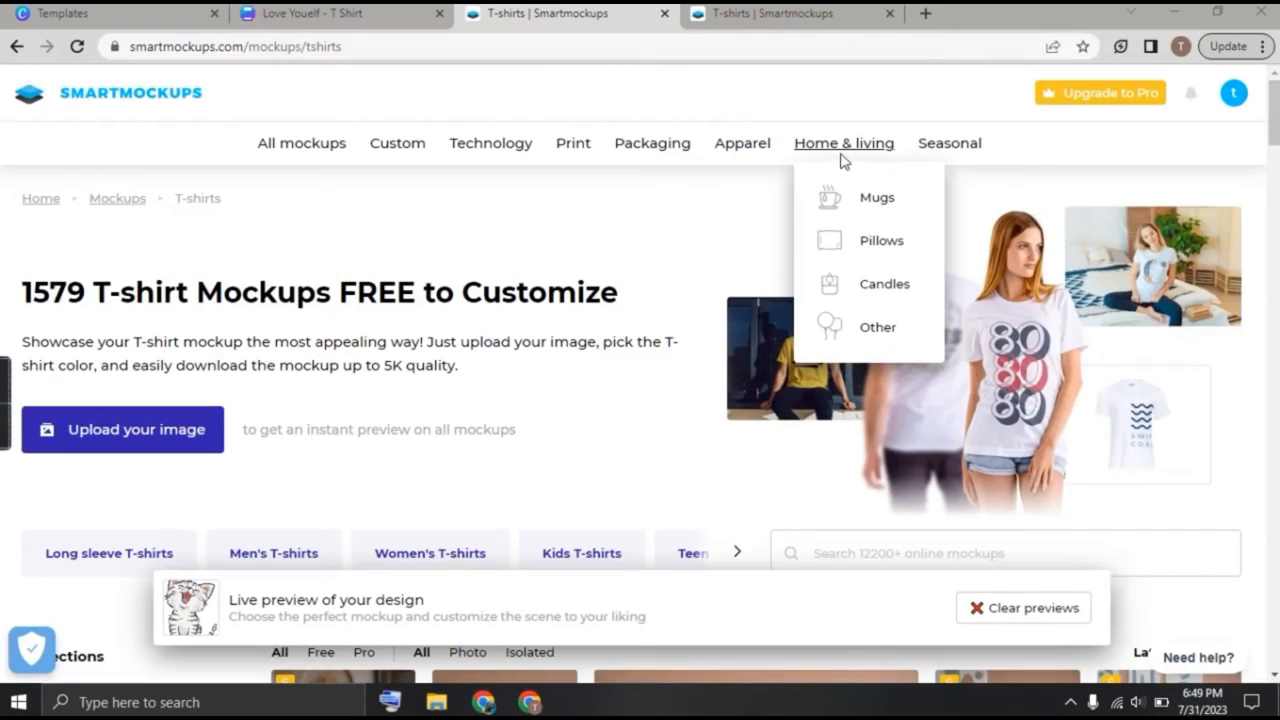
Step: Open Home & living > Mugs mockups and scroll through the mugs with the cat design
click(877, 197)
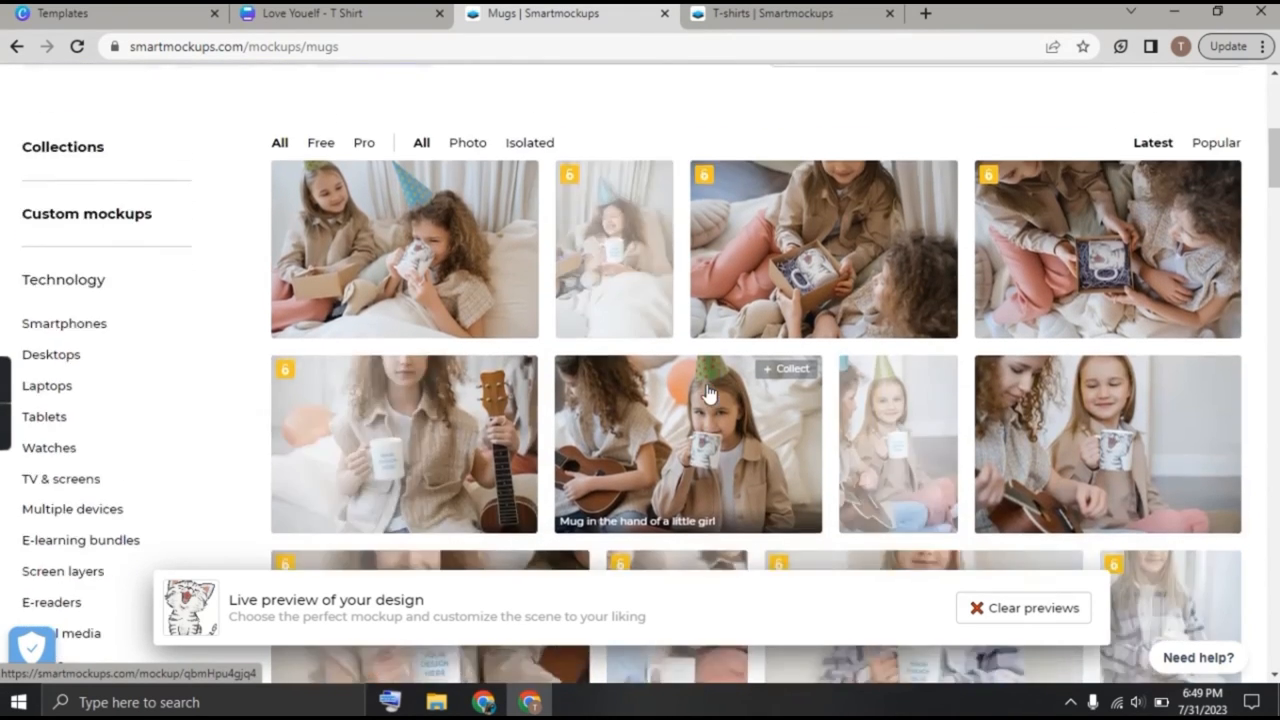
scroll(down, 3)
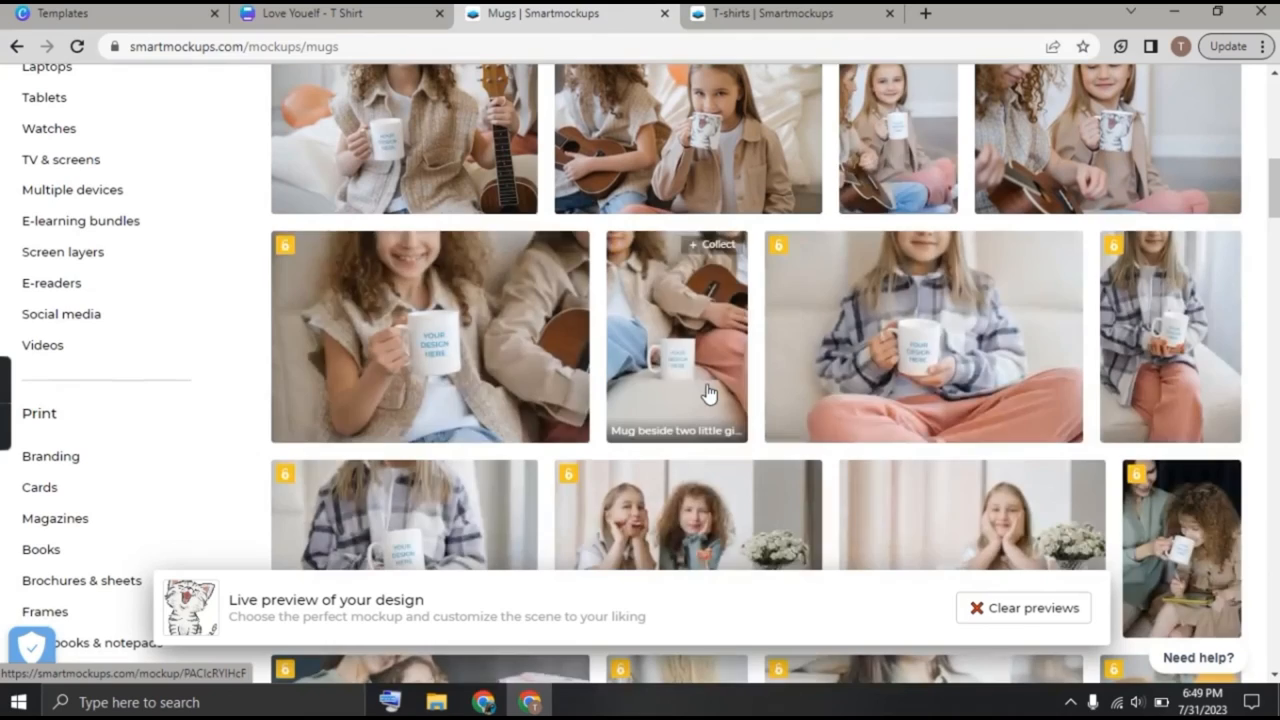